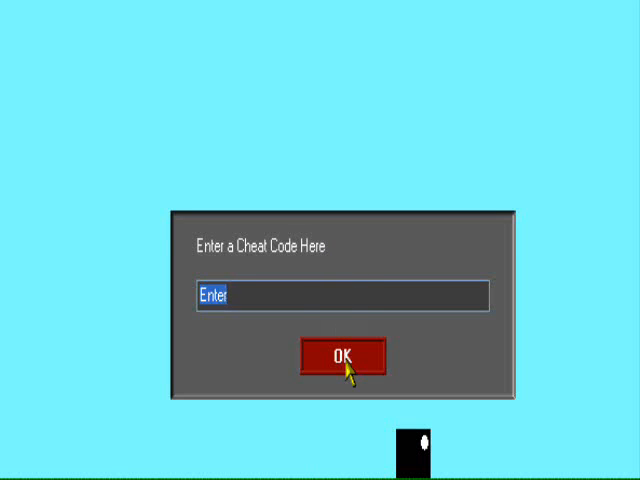
Step: Close the running game's cheat code prompt with its OK button
left_click(338, 356)
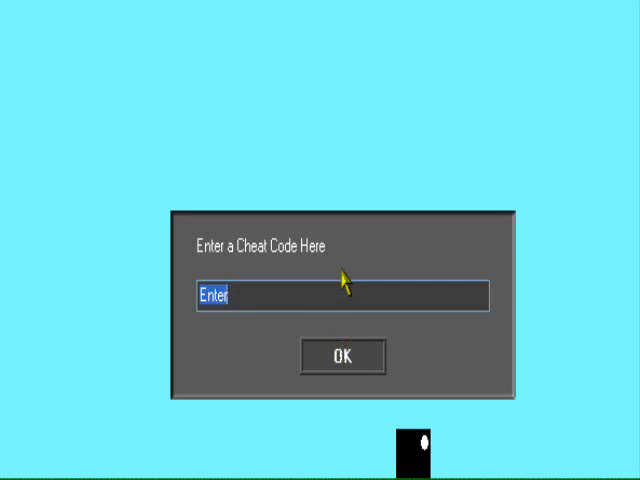
mouse_move(385, 278)
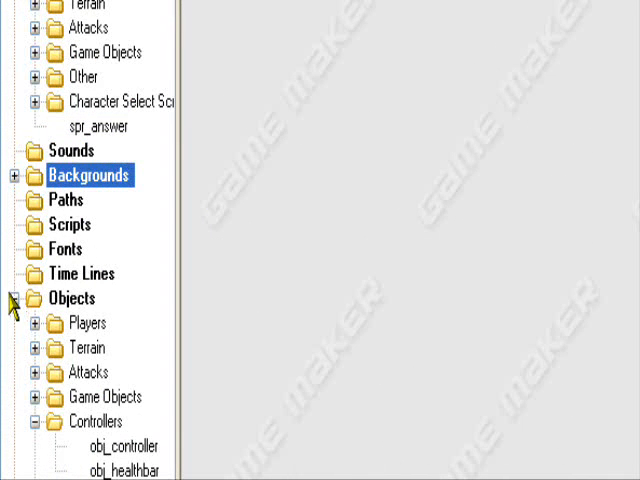
Step: Open spr_answer, rename it spr_ok and create a new 64x32 image
left_click(9, 298)
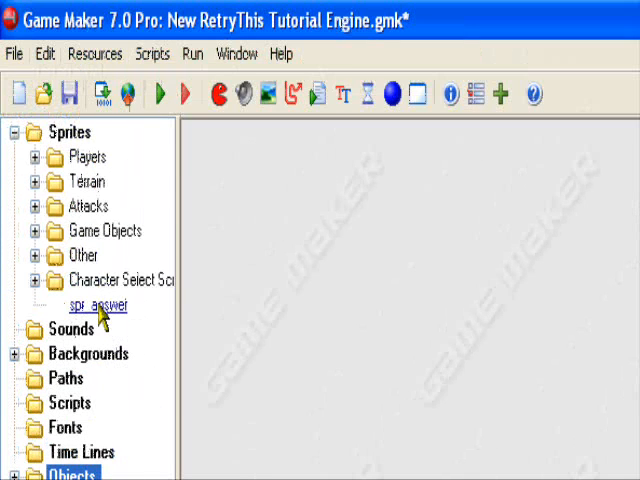
double_click(96, 305)
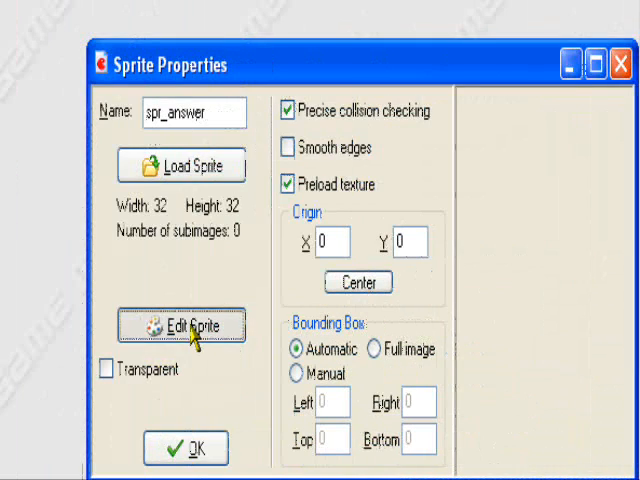
left_click(180, 326)
type("64")
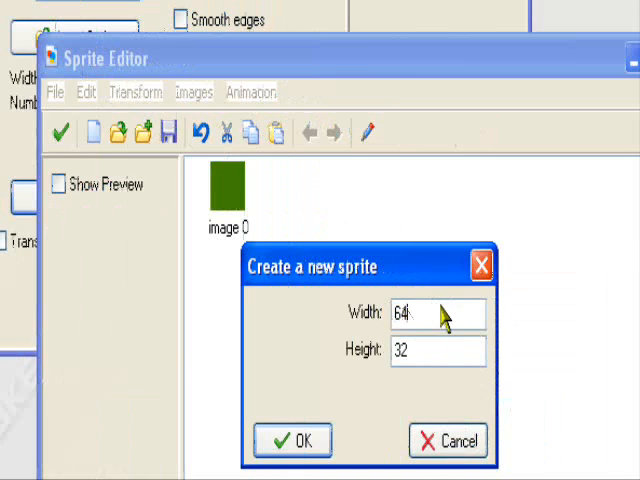
left_click(291, 440)
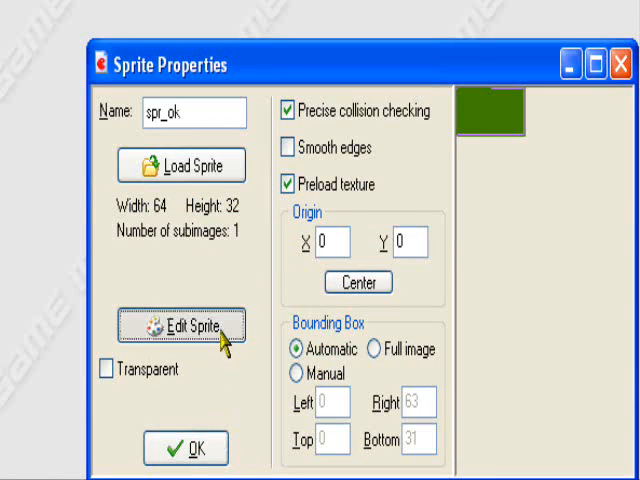
left_click(180, 325)
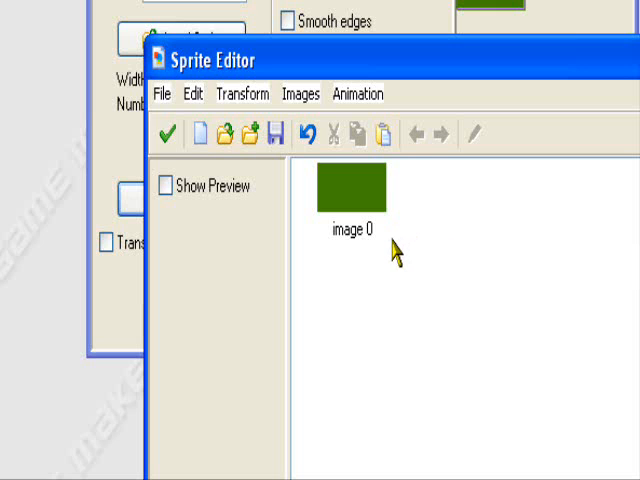
mouse_move(430, 195)
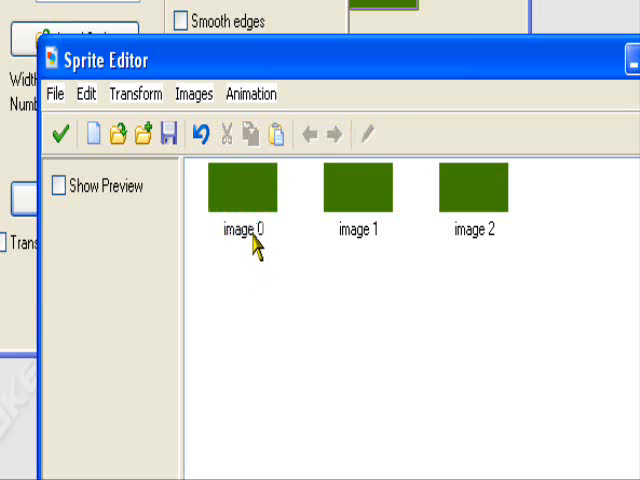
Step: Fill spr_ok's frames blue, bright green and black, then accept the edits
left_click(245, 195)
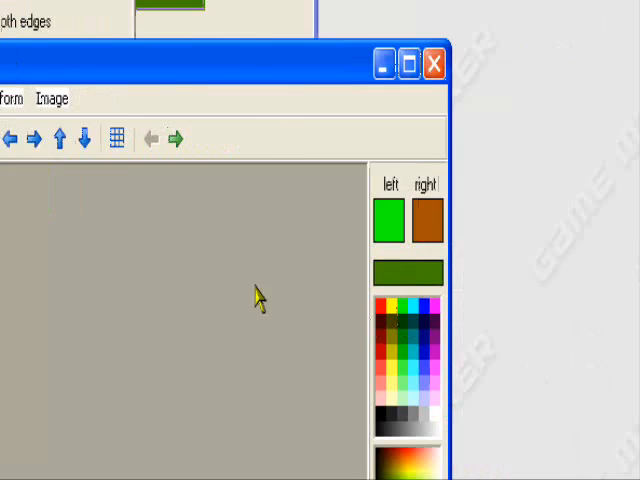
mouse_move(427, 318)
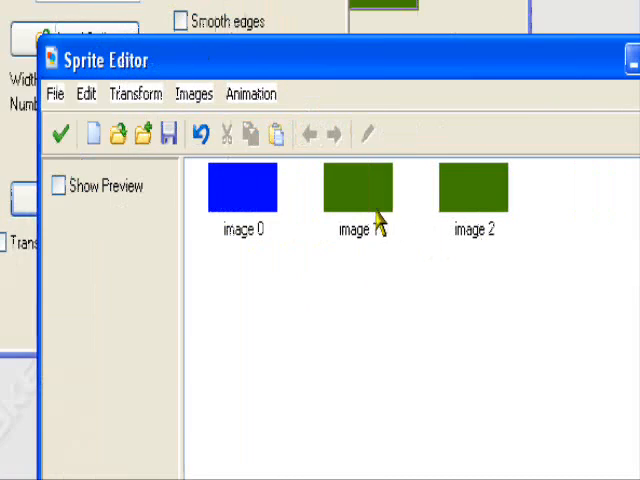
left_click(357, 188)
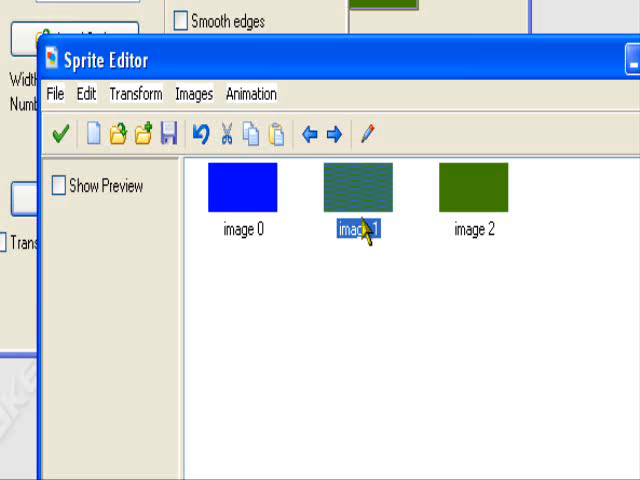
double_click(356, 190)
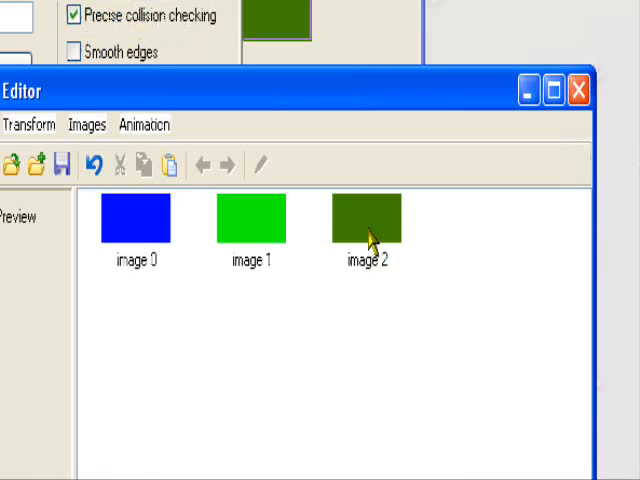
double_click(367, 221)
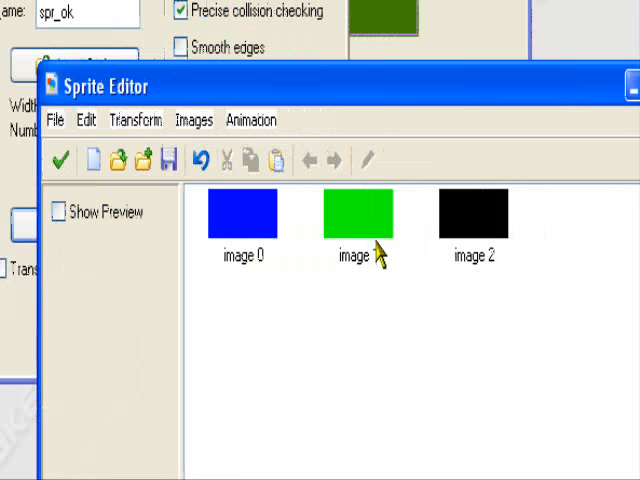
mouse_move(460, 243)
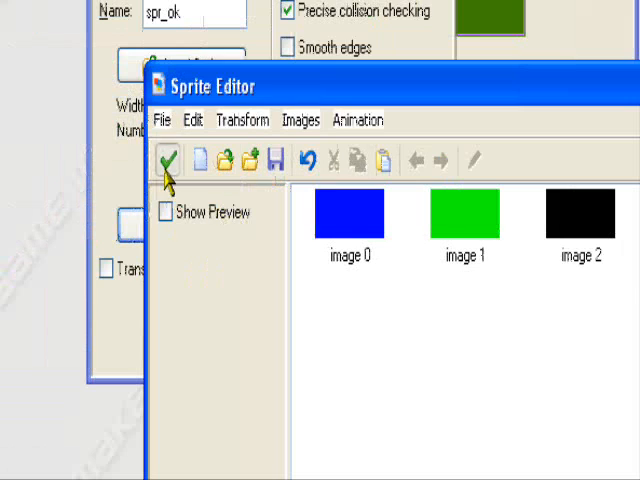
left_click(167, 161)
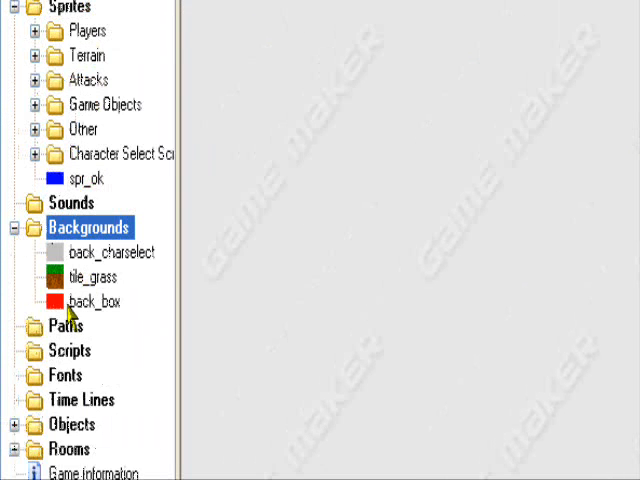
double_click(90, 301)
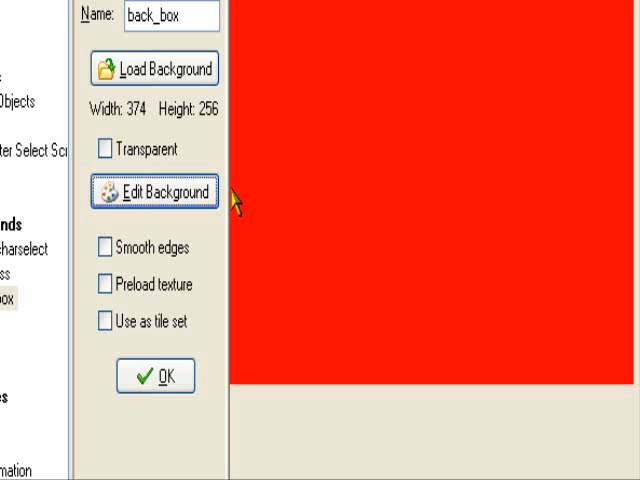
mouse_move(170, 245)
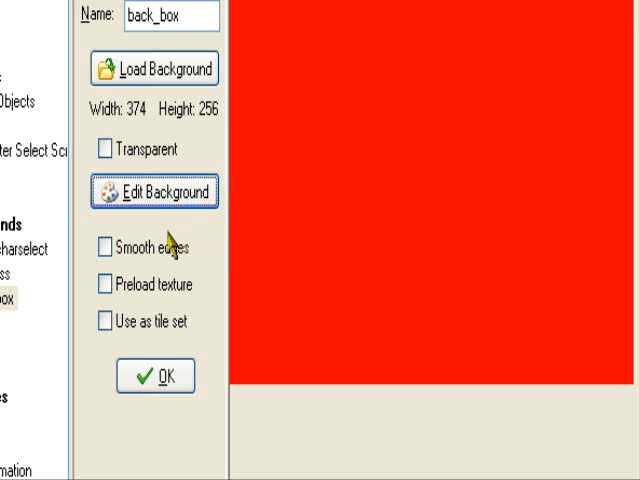
mouse_move(474, 252)
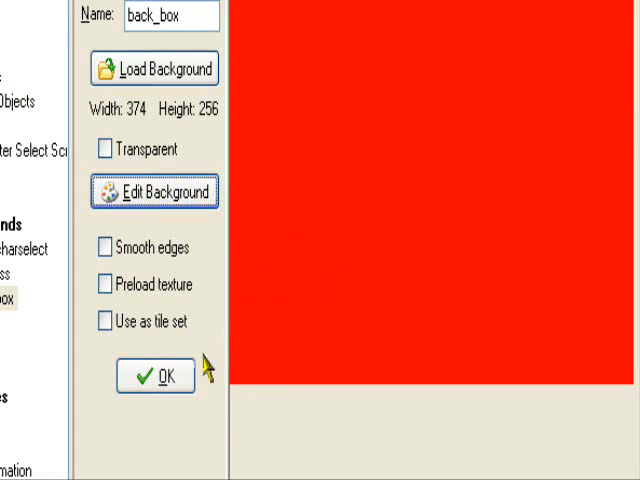
left_click(156, 377)
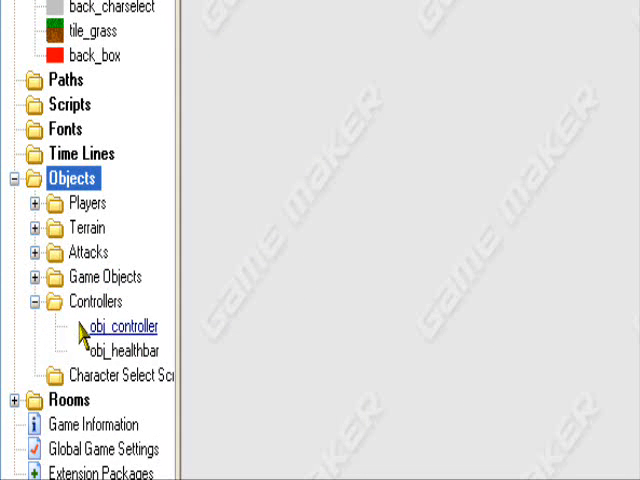
Step: Open obj_controller from the Controllers folder to view its Create event
double_click(112, 326)
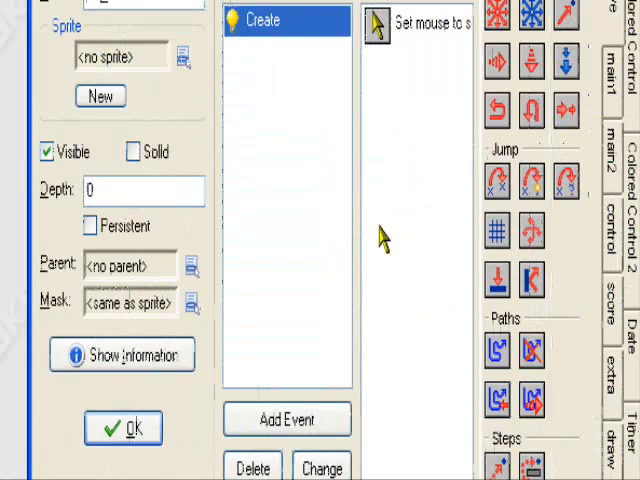
mouse_move(450, 155)
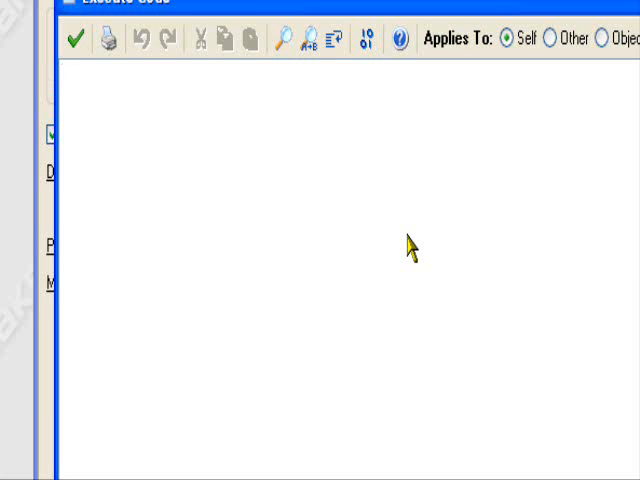
Step: Write message_background(back_box) in the Execute Code window
type("mes")
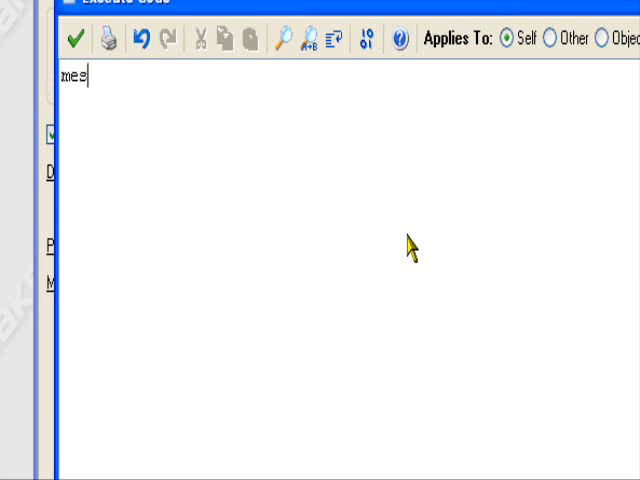
type("sage")
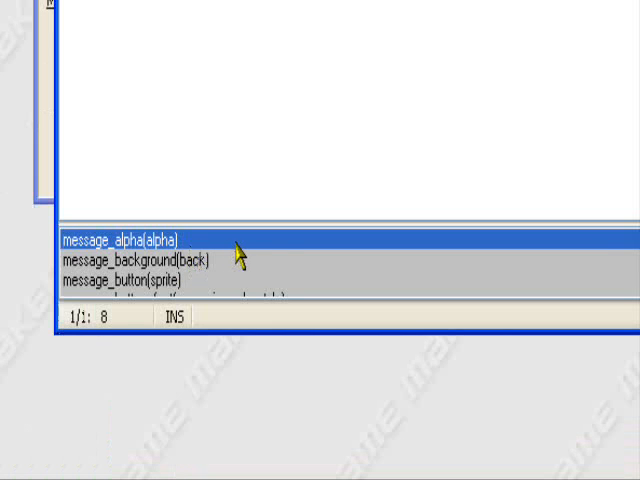
mouse_move(255, 285)
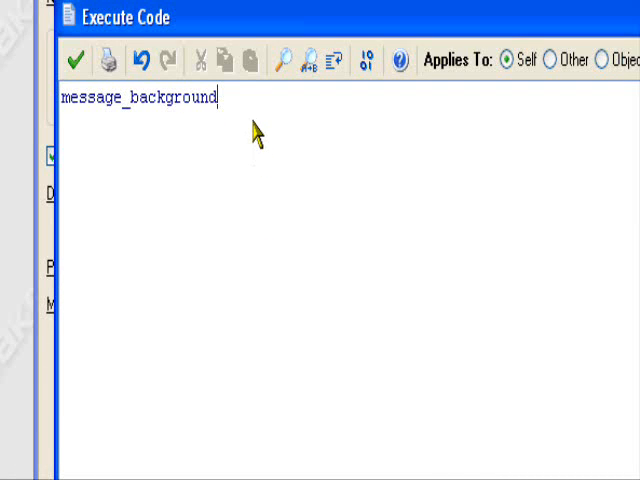
type("(")
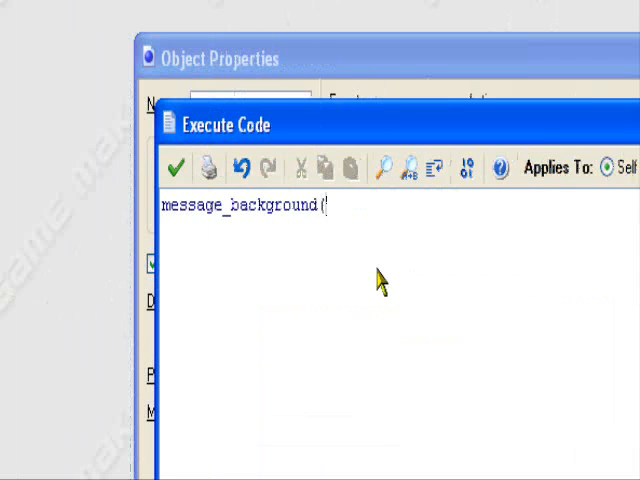
type("back_bo")
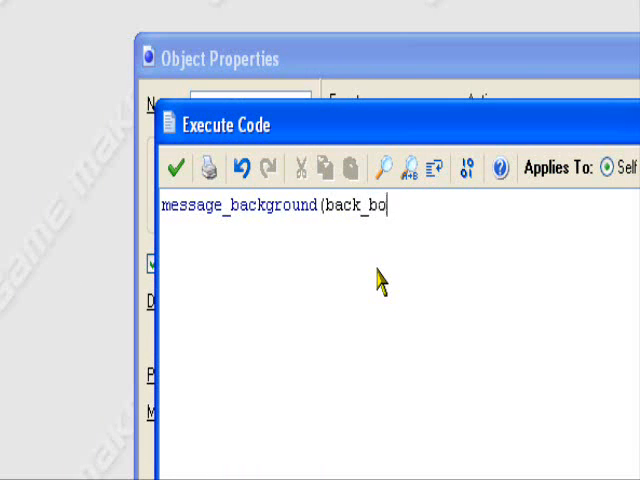
type("x)")
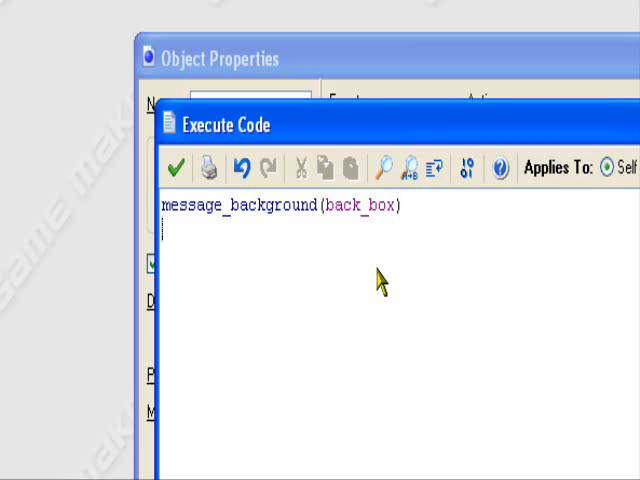
Step: Add message_button(spr_ok), fixing the sprite name typo, and begin another message line
type("messa")
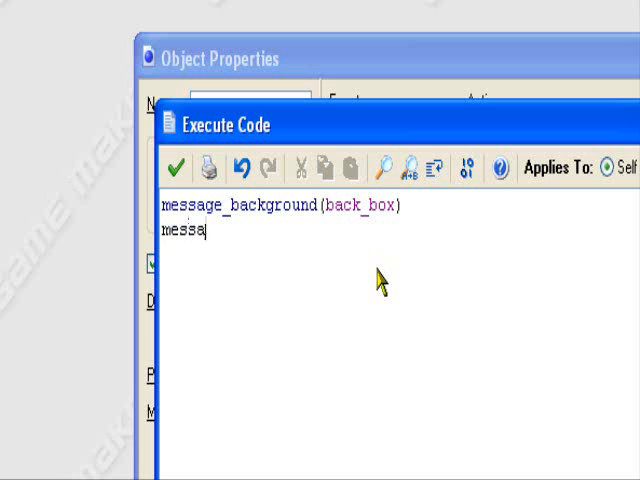
type("ge_butto")
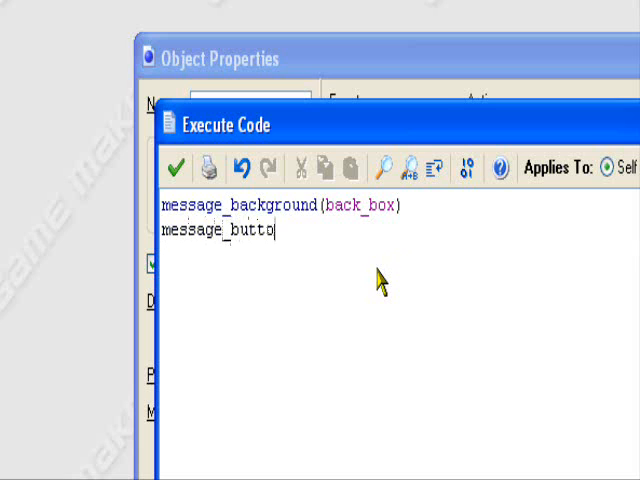
type("n(srp_")
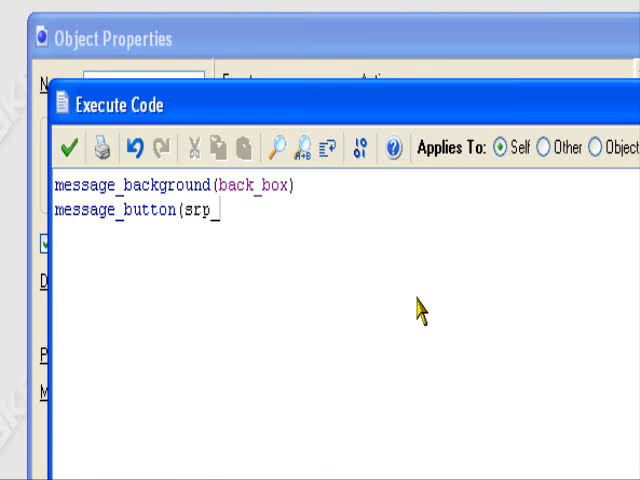
key("Backspace")
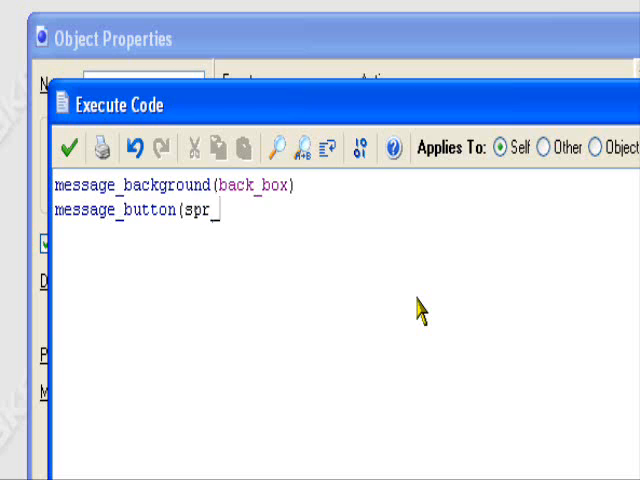
type("pk")
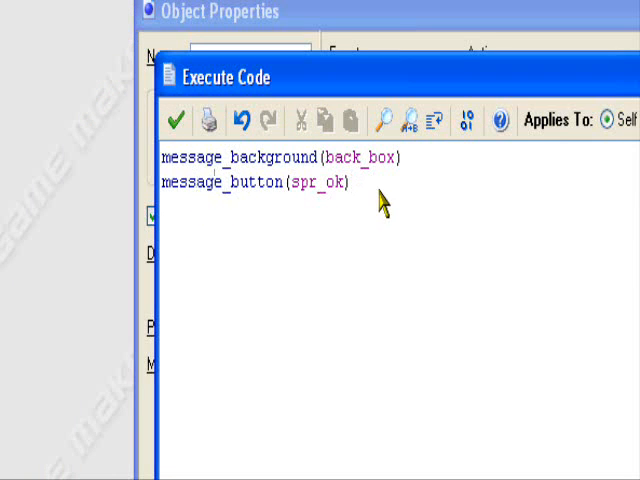
type("message")
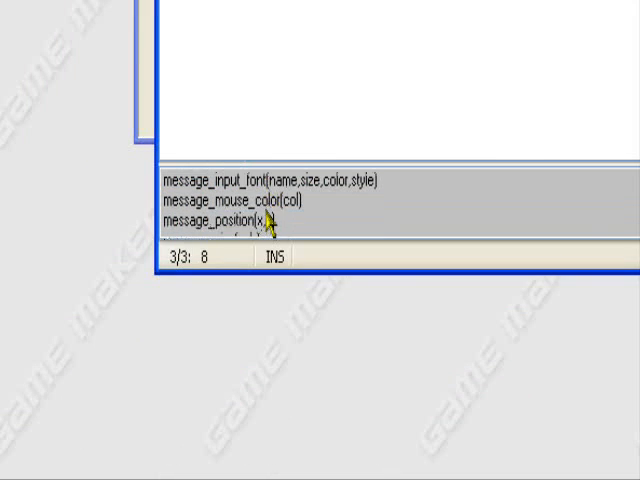
mouse_move(320, 197)
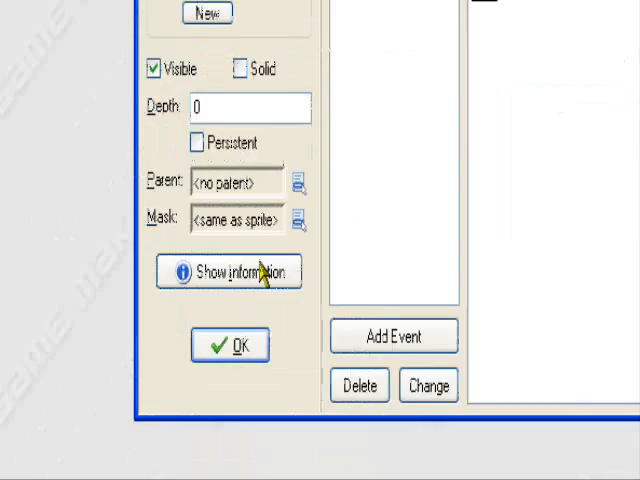
Step: Save obj_controller's properties with OK and run the game
left_click(229, 345)
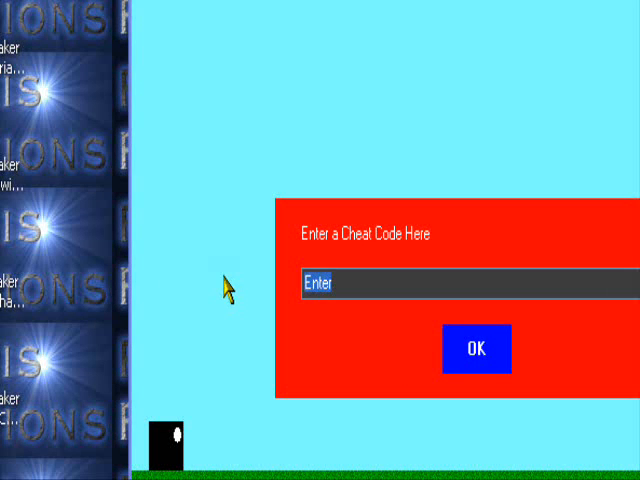
Step: Enter the cheat code 'score' and submit it with the custom OK button
type("score")
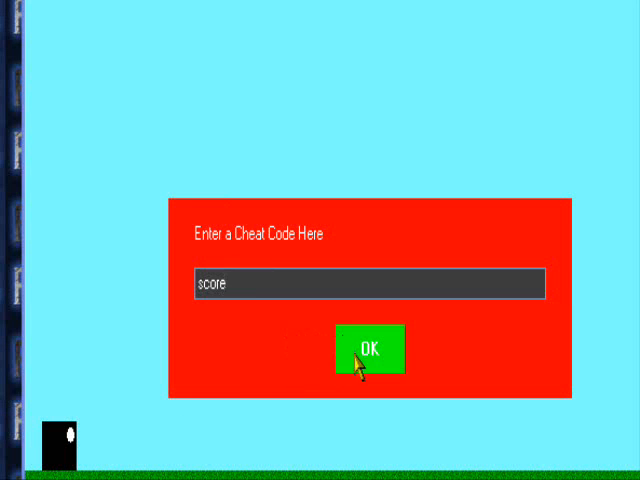
left_click(372, 348)
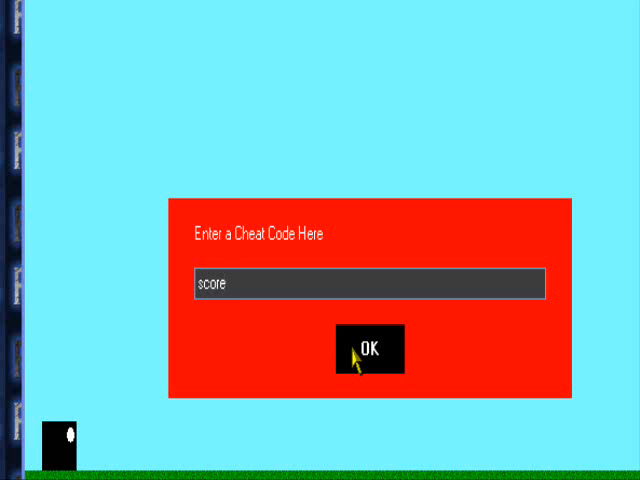
left_click(366, 347)
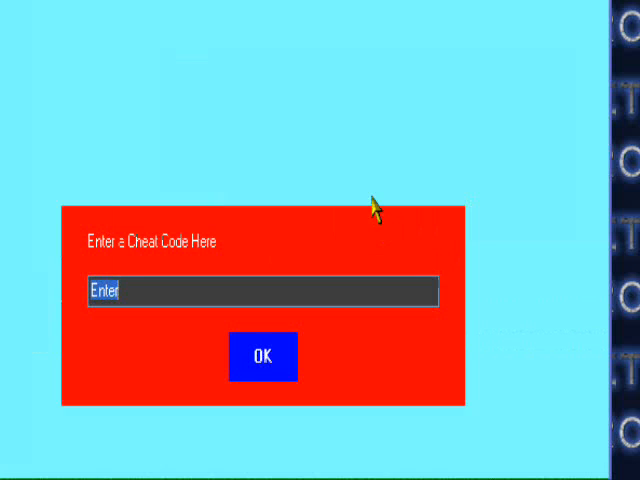
mouse_move(188, 262)
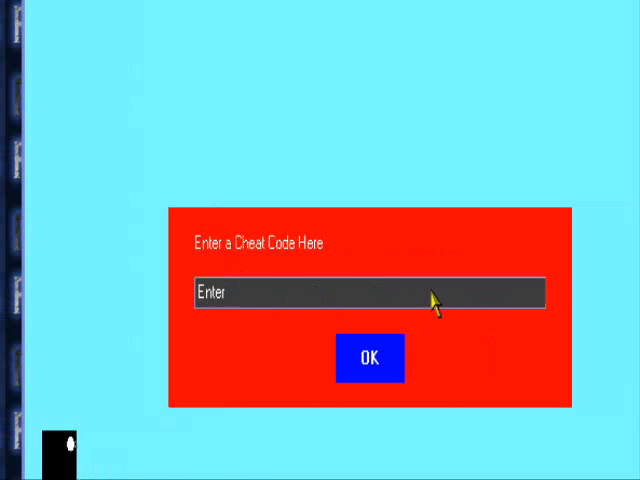
mouse_move(363, 310)
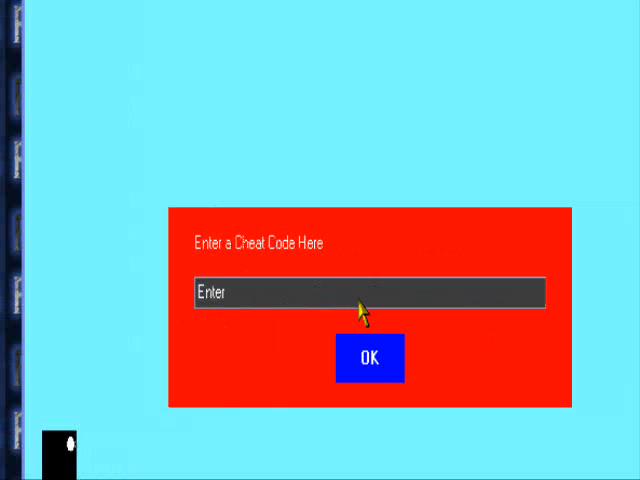